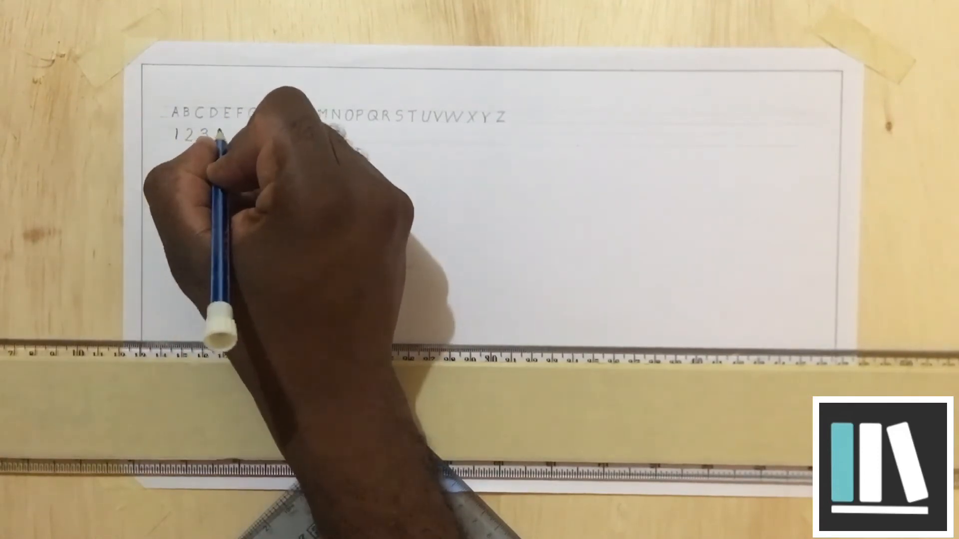
pyautogui.write('4567890')
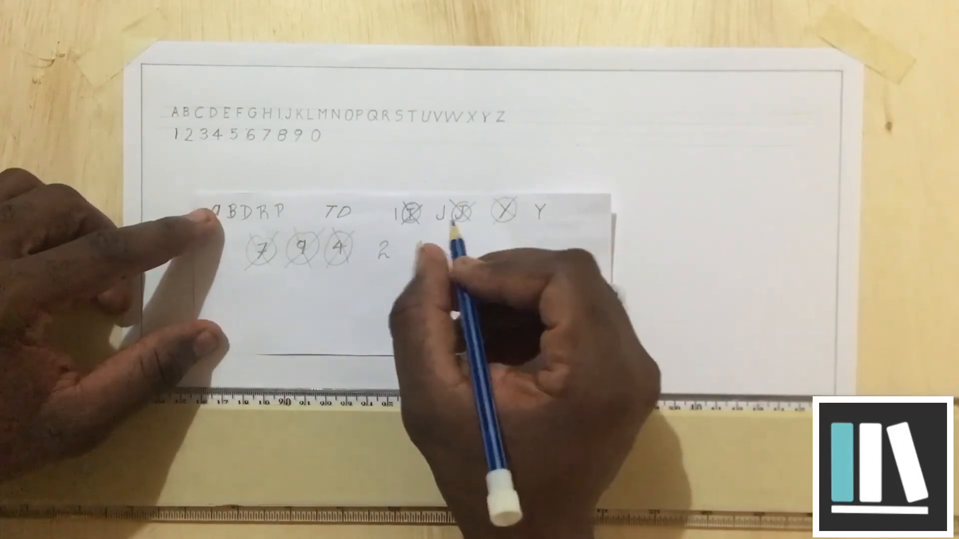
pyautogui.write('1')
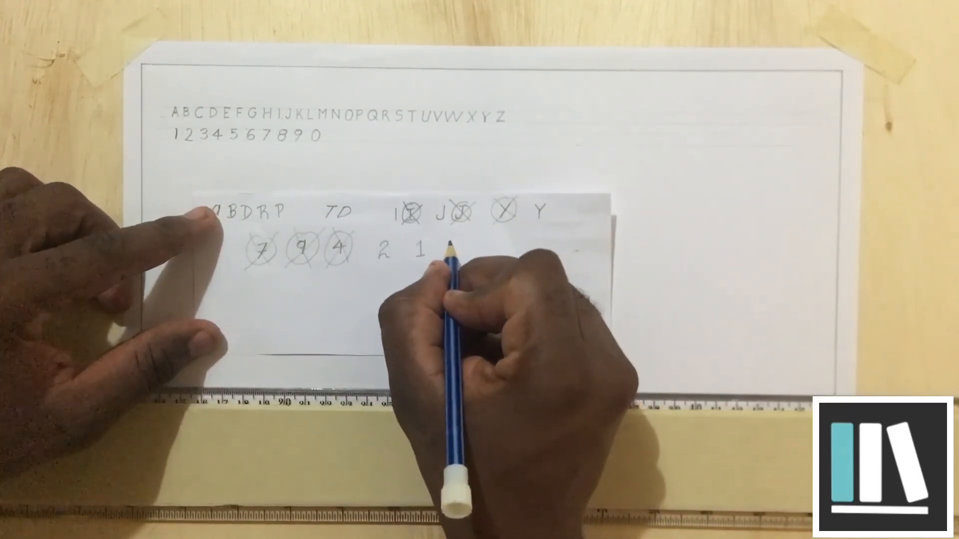